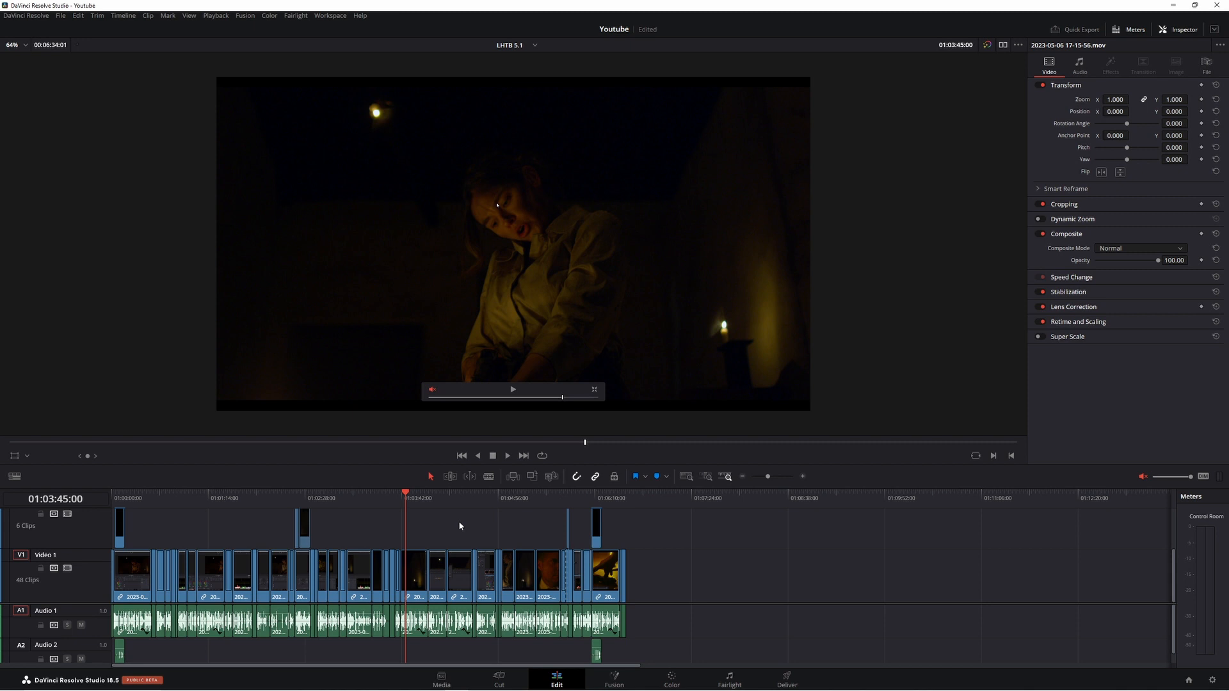
pyautogui.moveTo(517, 442)
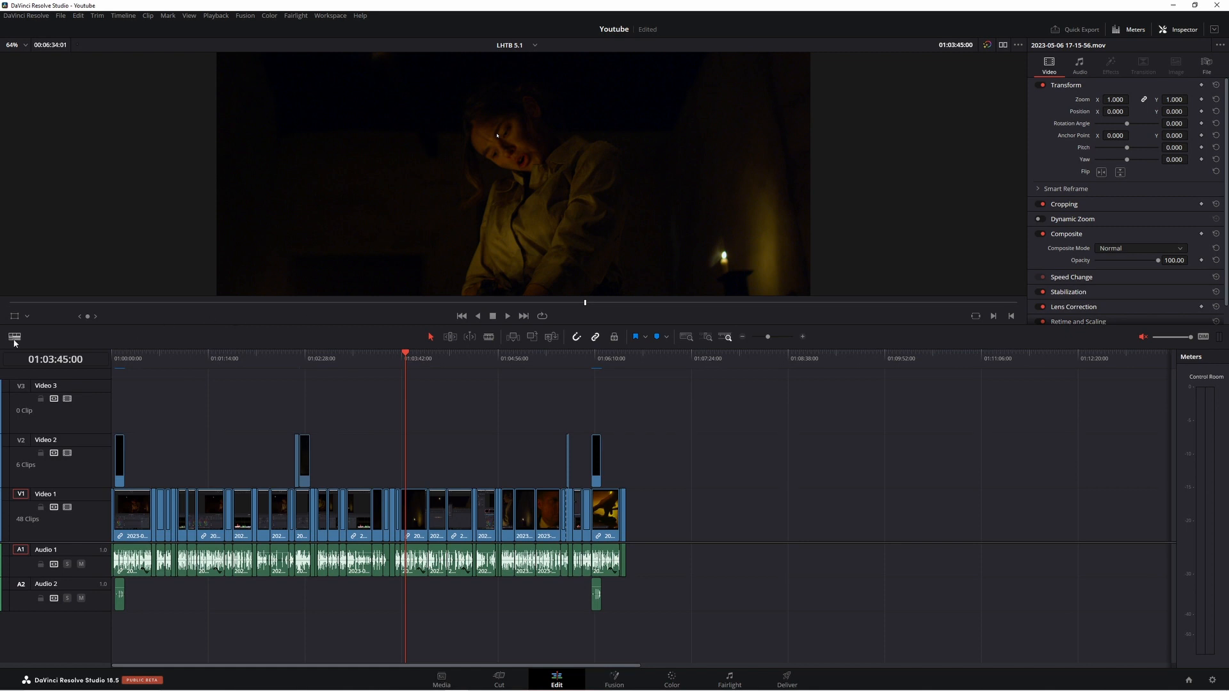
# Enable Stacked Timelines from the Timeline View Options so a second pane appears below.
pyautogui.click(14, 336)
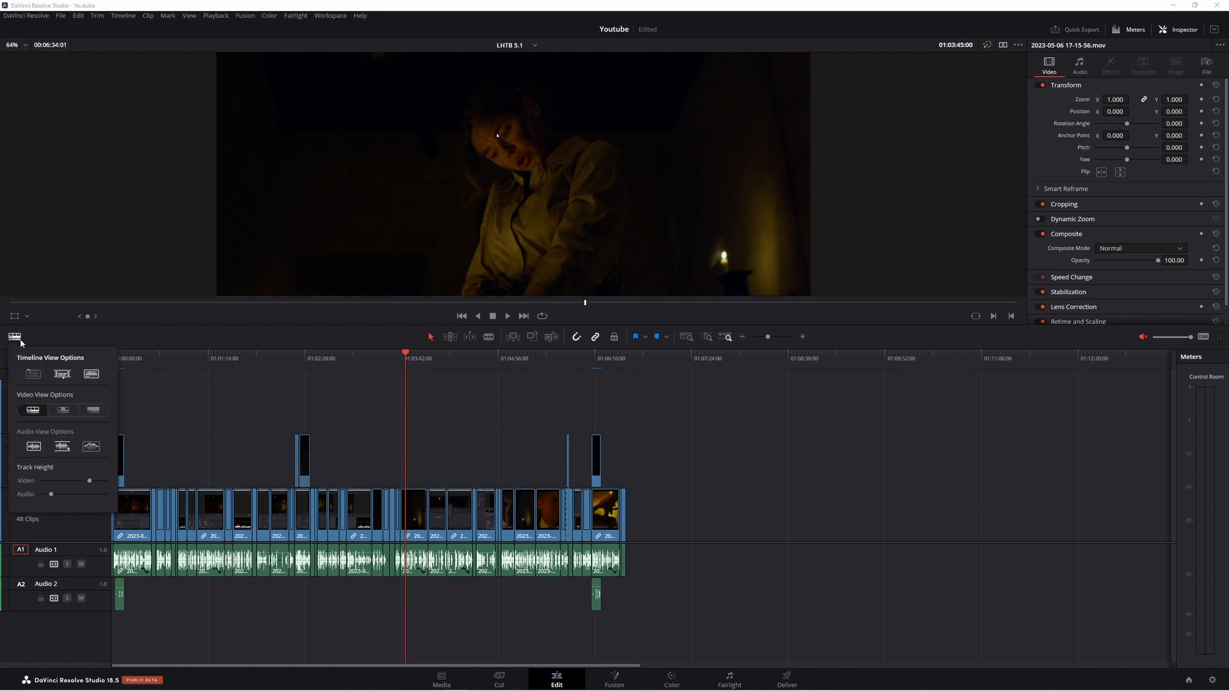
pyautogui.moveTo(30, 373)
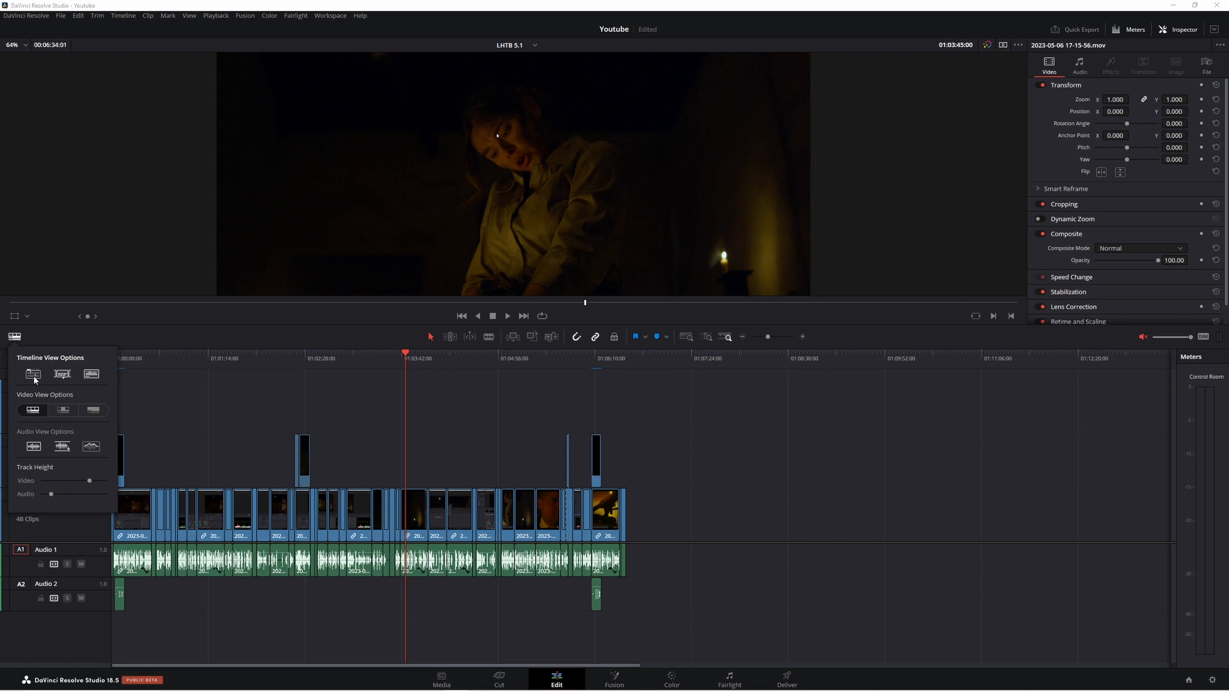
pyautogui.moveTo(30, 374)
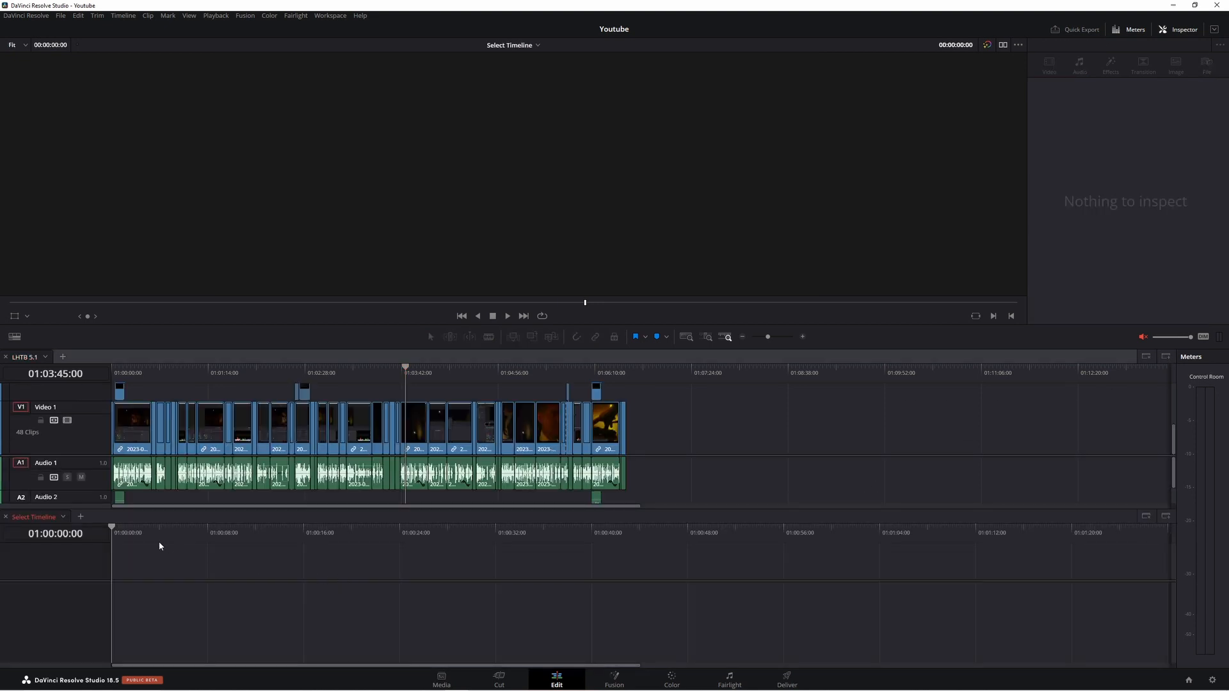
pyautogui.moveTo(311, 551)
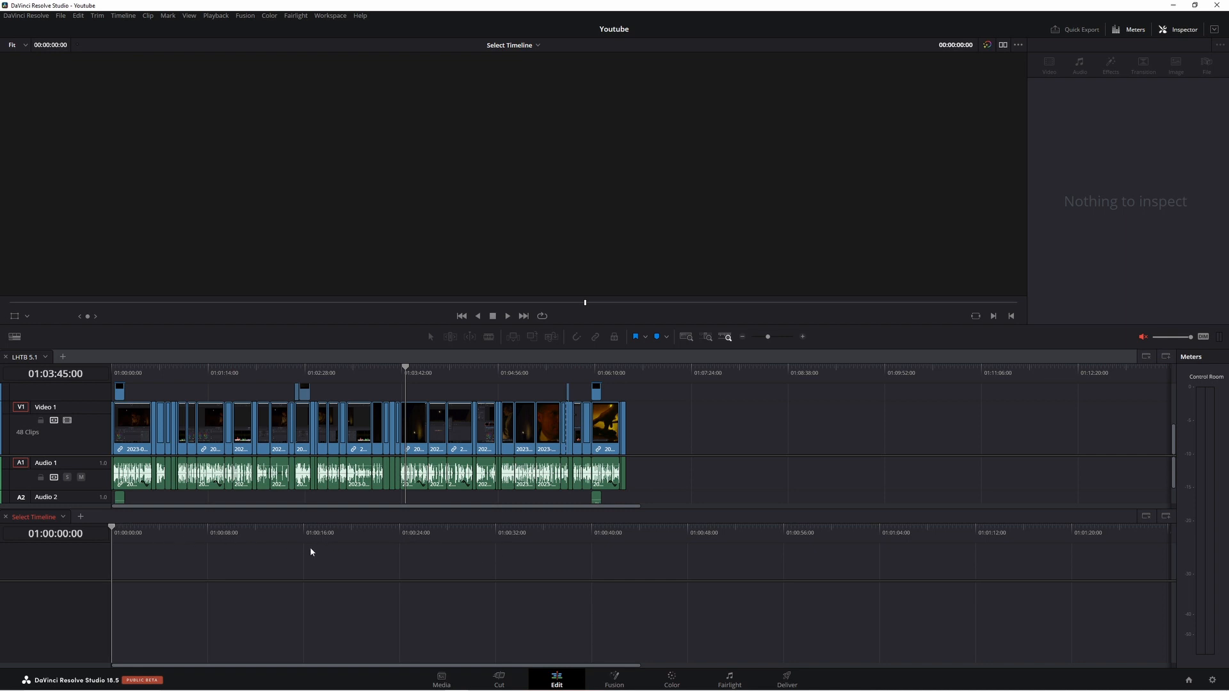
pyautogui.moveTo(378, 368)
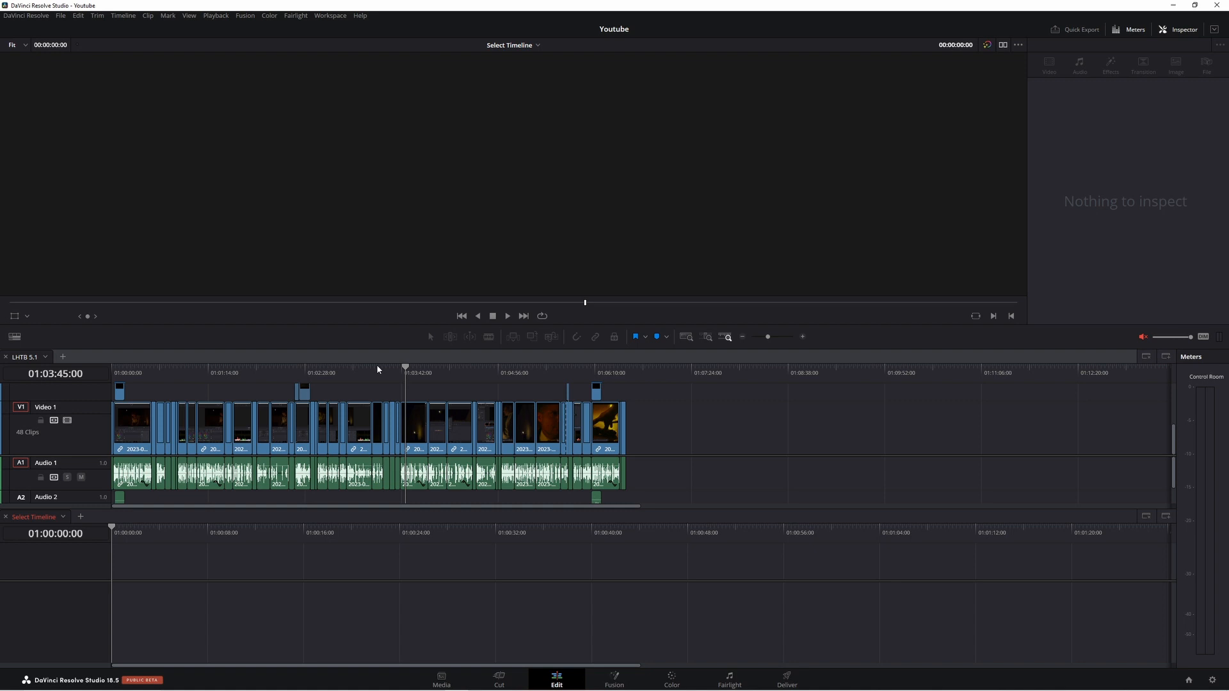
pyautogui.moveTo(73, 544)
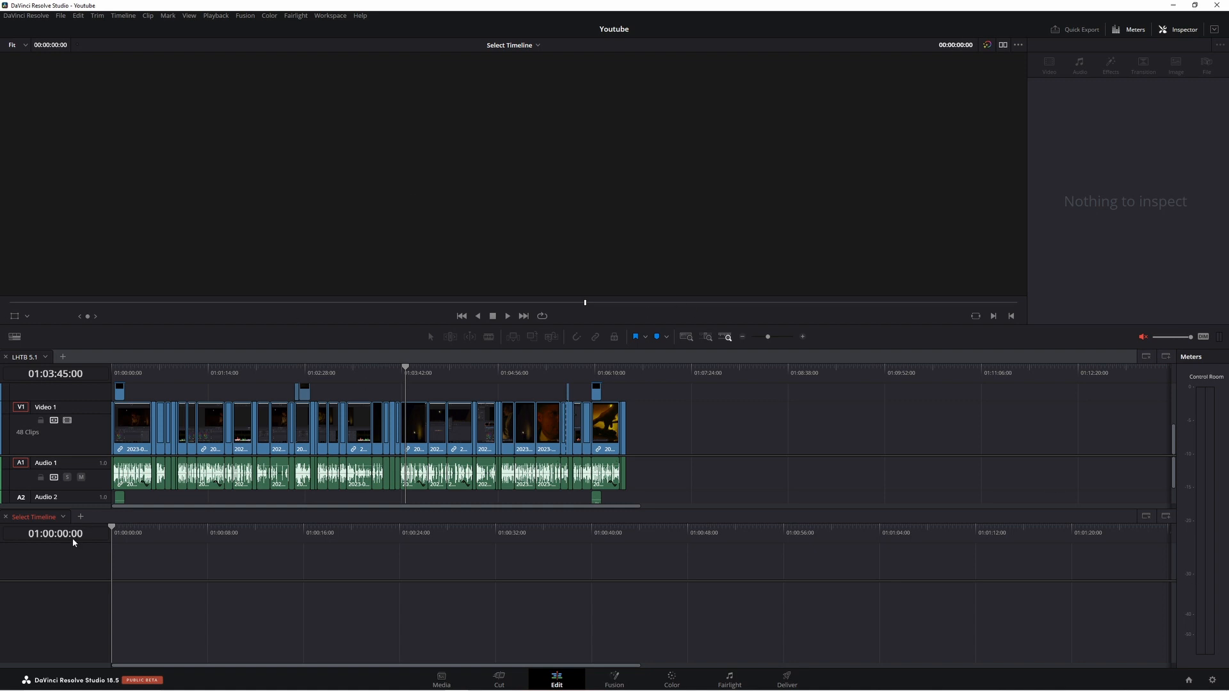
# Load the Super 8 timeline into the lower stacked pane from its timeline dropdown.
pyautogui.click(62, 516)
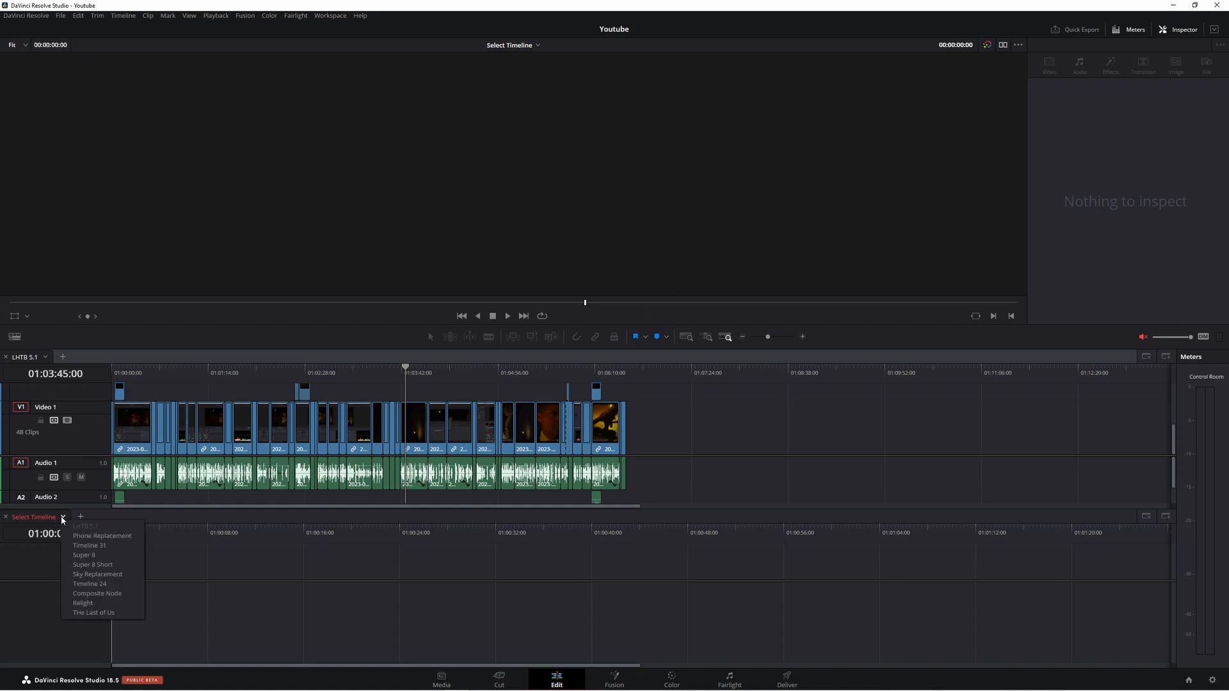
pyautogui.moveTo(107, 557)
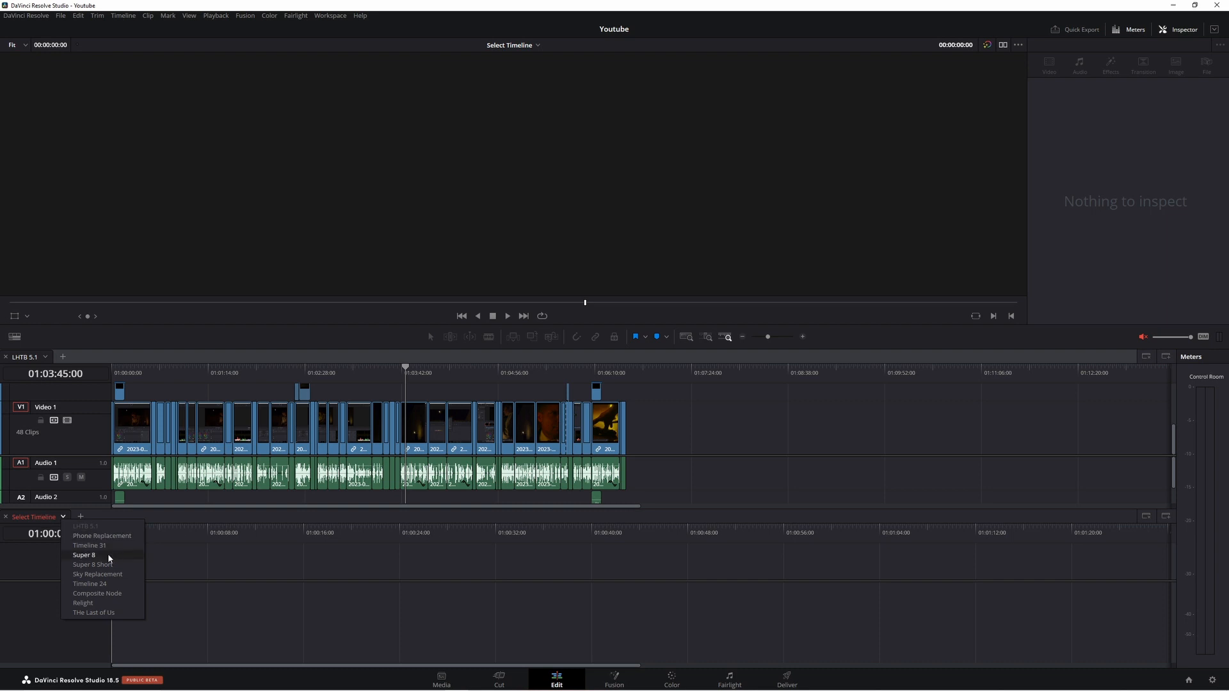
pyautogui.click(84, 555)
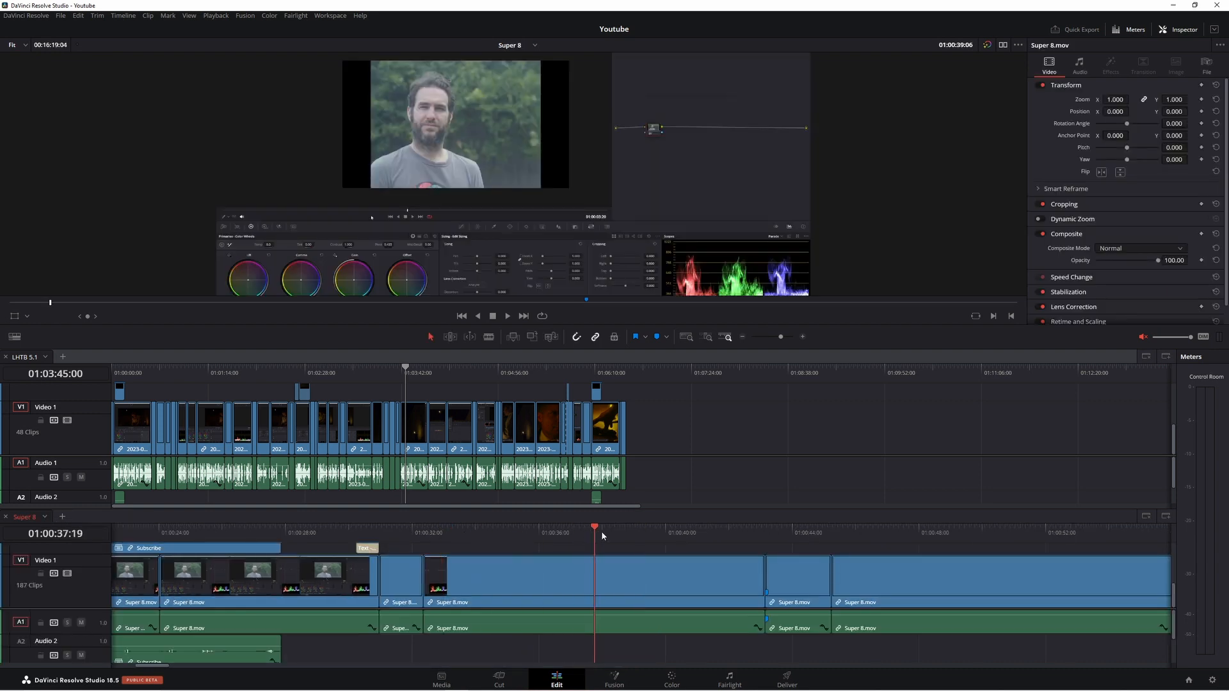
pyautogui.click(358, 548)
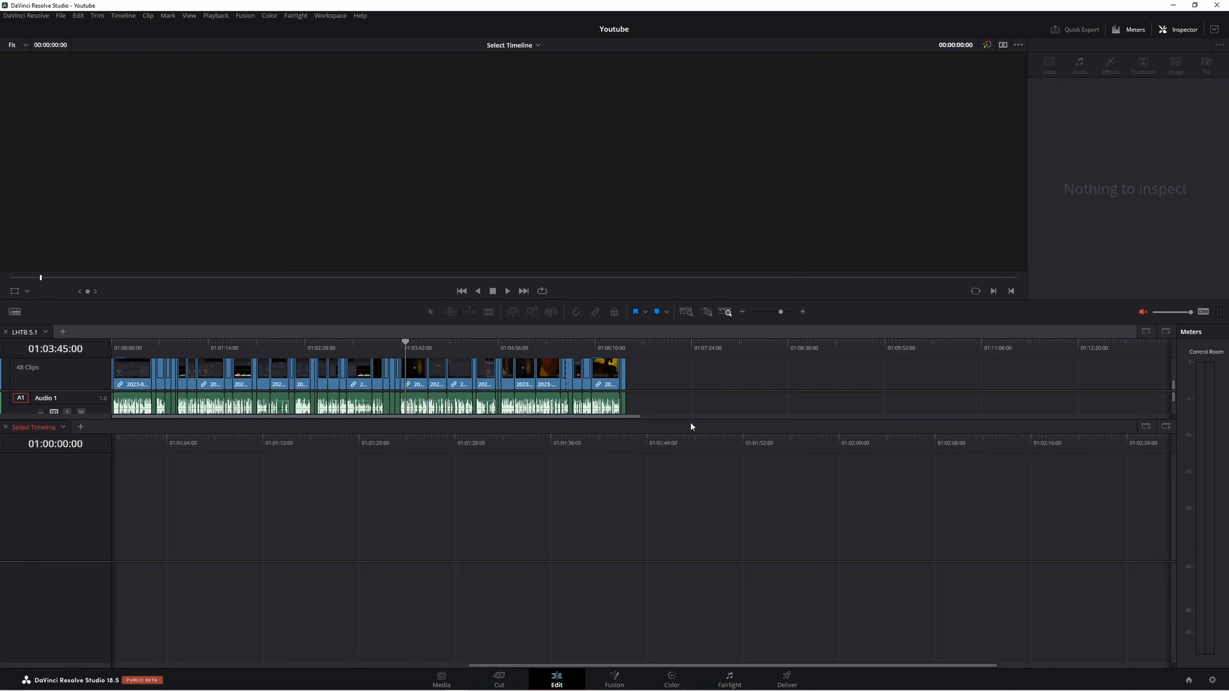
pyautogui.moveTo(681, 418)
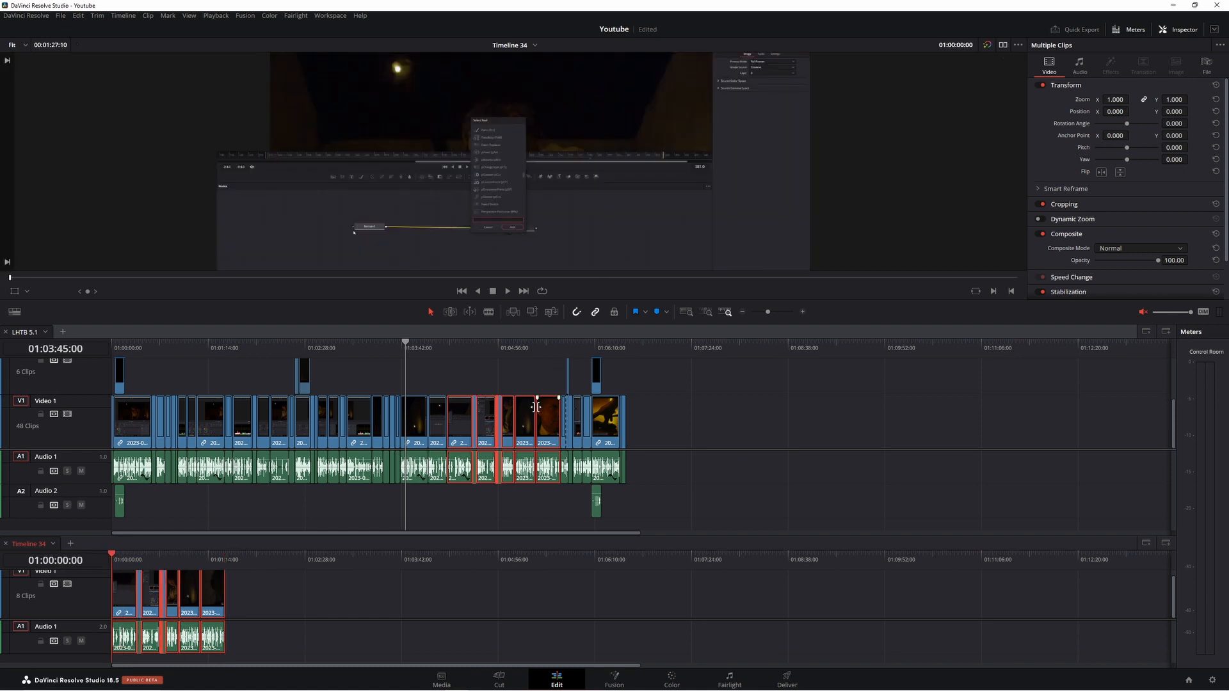
pyautogui.moveTo(192, 563)
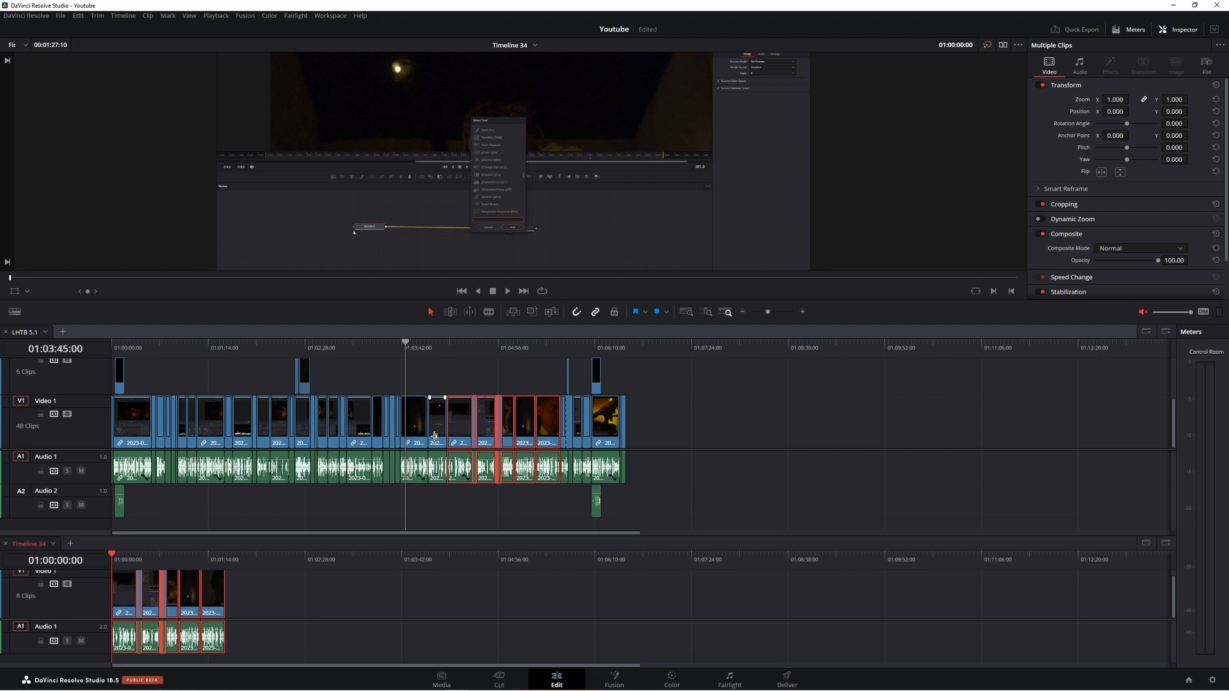
pyautogui.moveTo(148, 576)
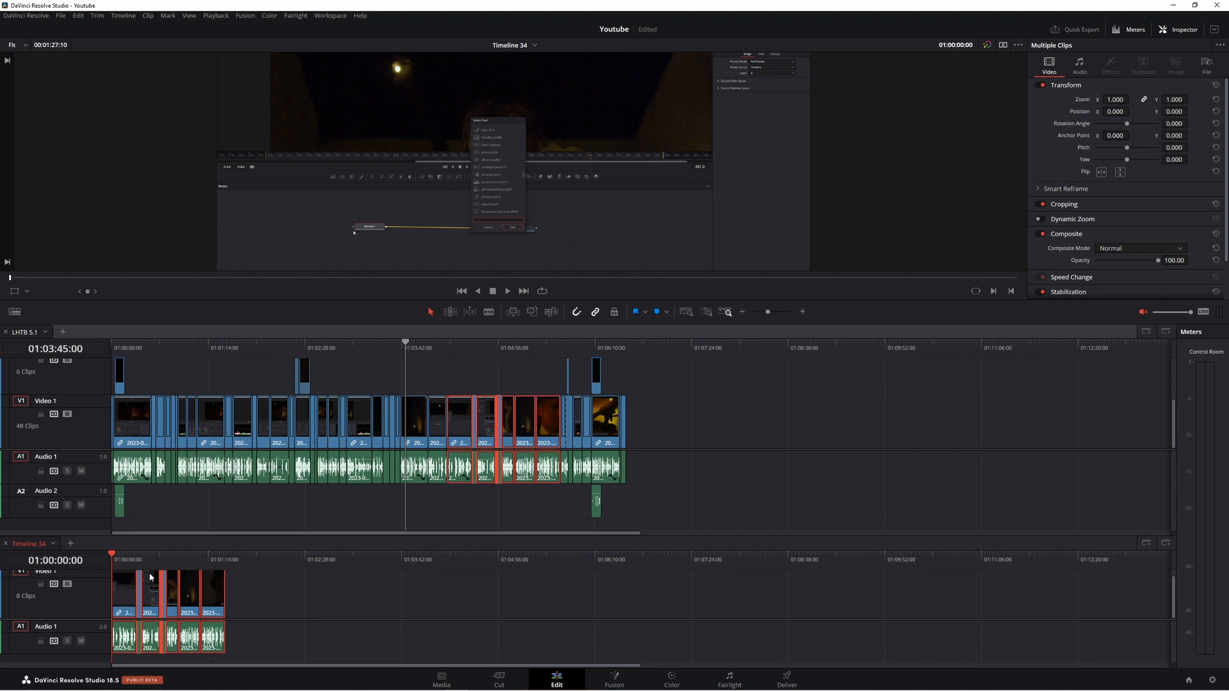
pyautogui.moveTo(500, 407)
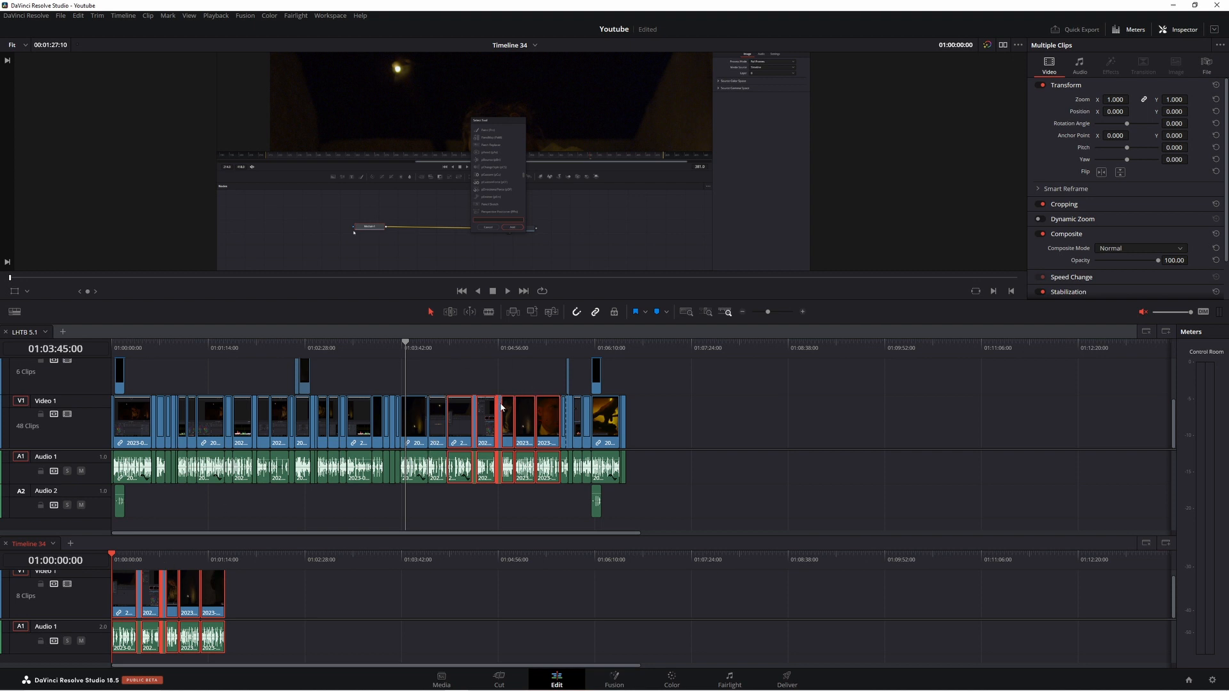